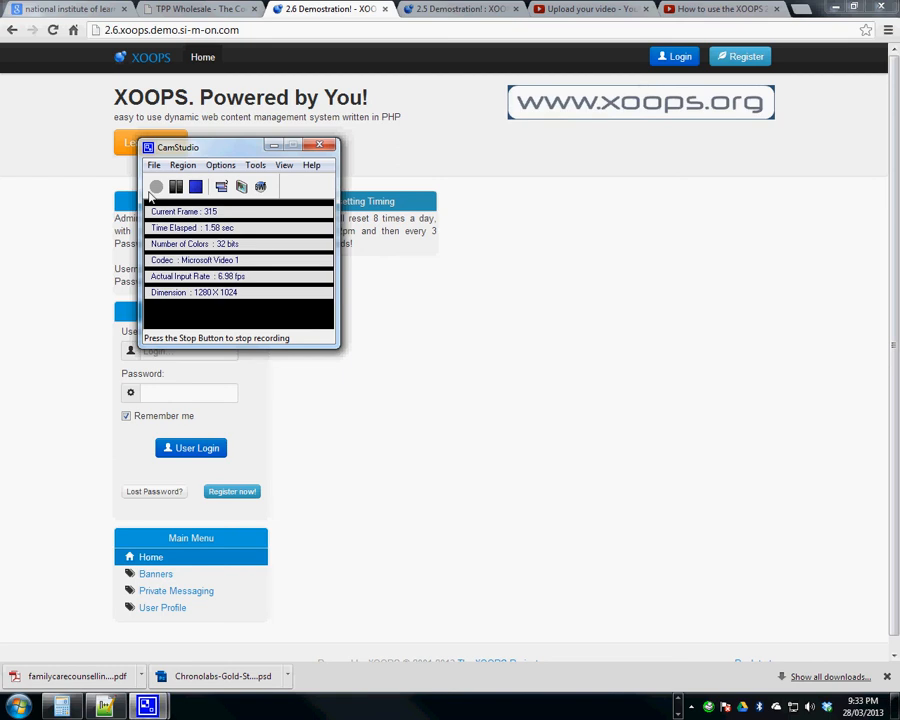
pyautogui.moveTo(378, 390)
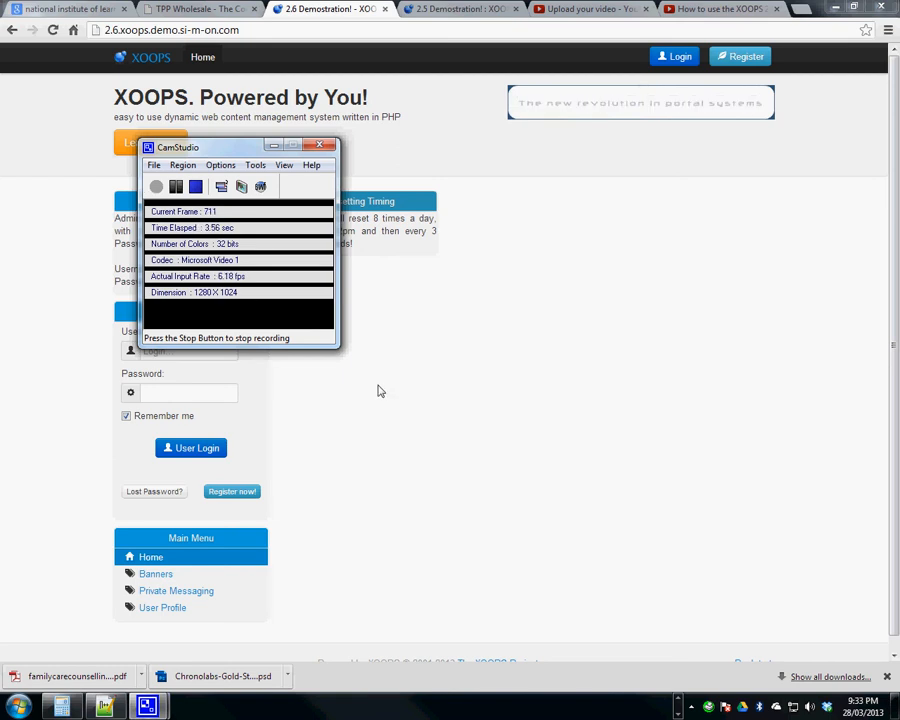
pyautogui.click(324, 145)
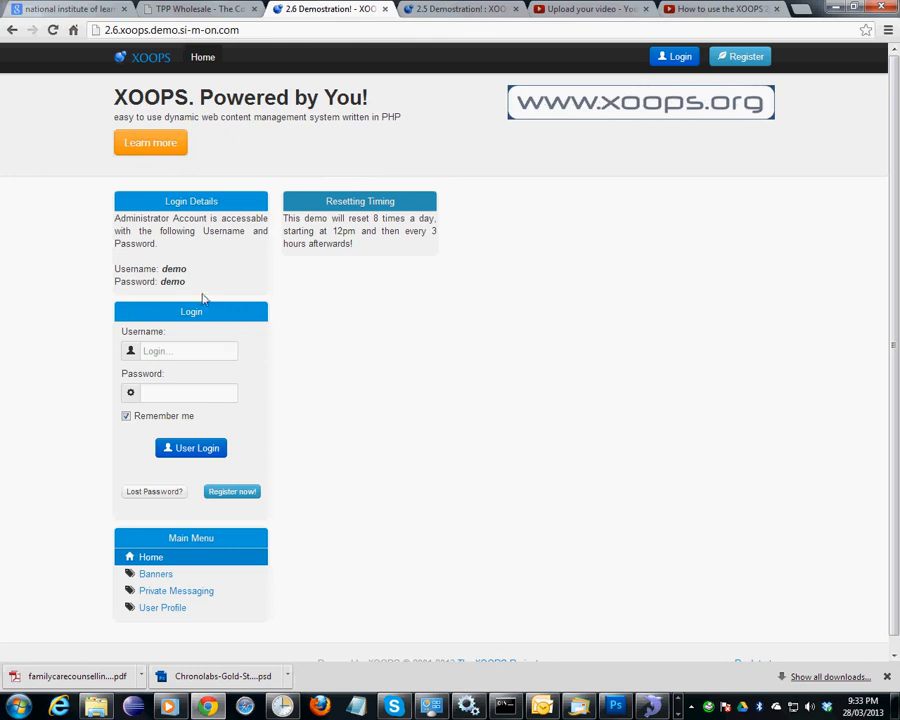
pyautogui.moveTo(165, 268); pyautogui.dragTo(185, 281)
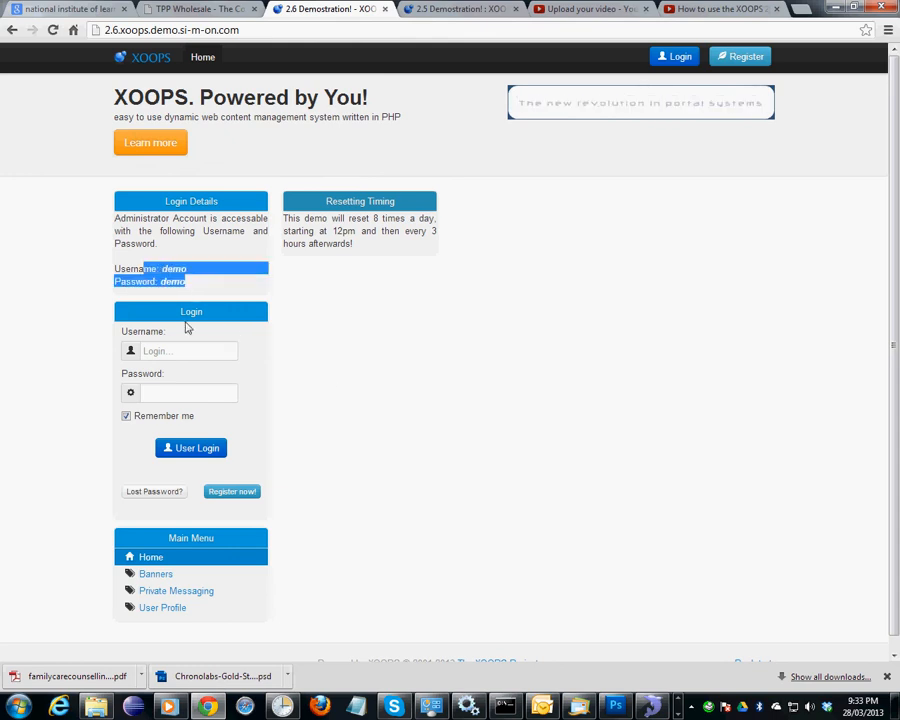
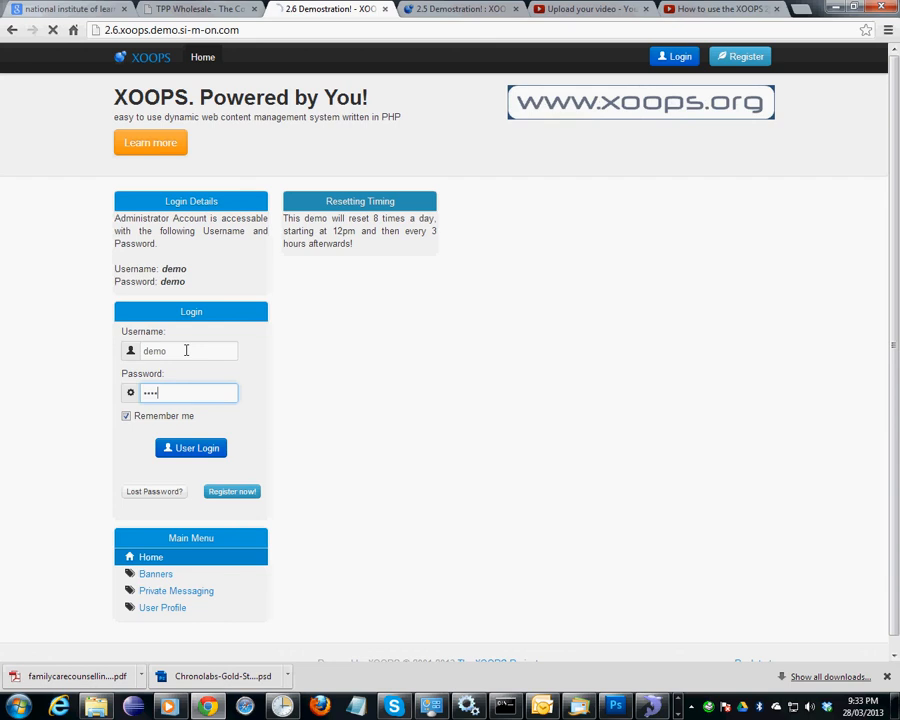
pyautogui.click(191, 447)
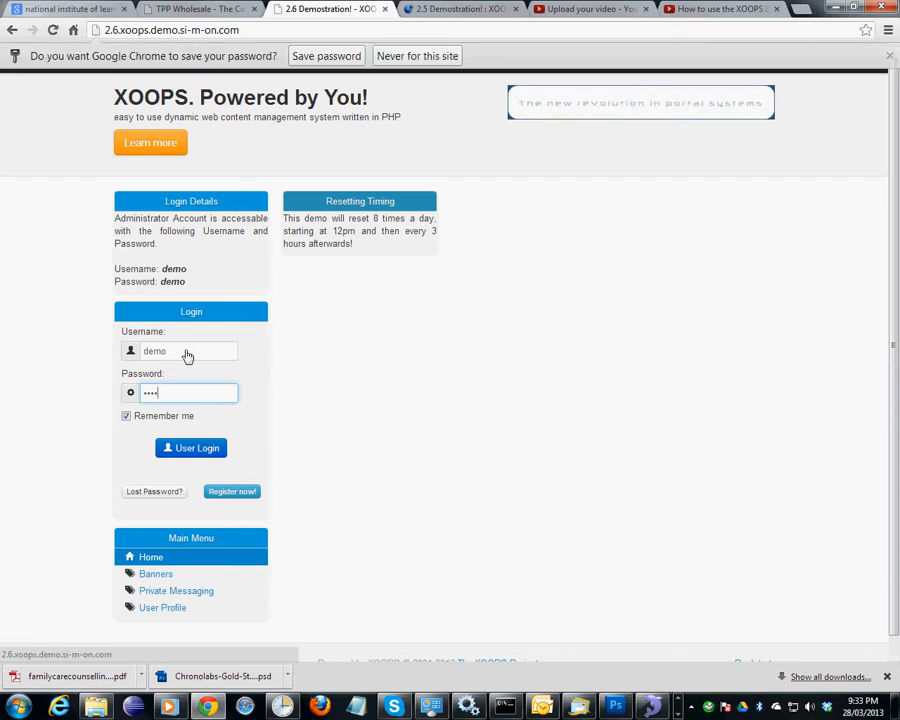
pyautogui.click(190, 448)
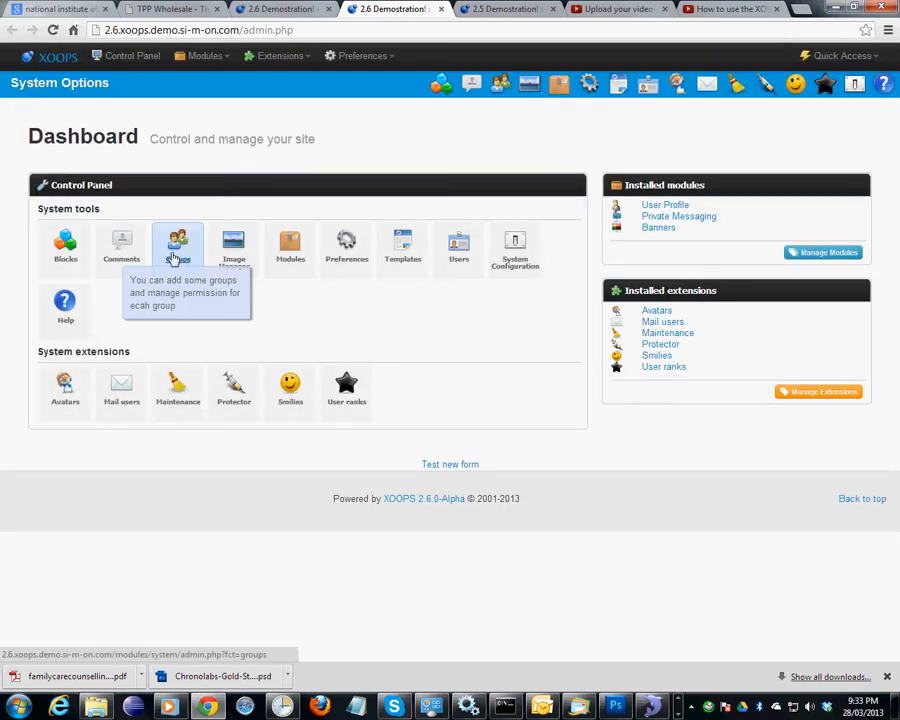
pyautogui.moveTo(289, 444)
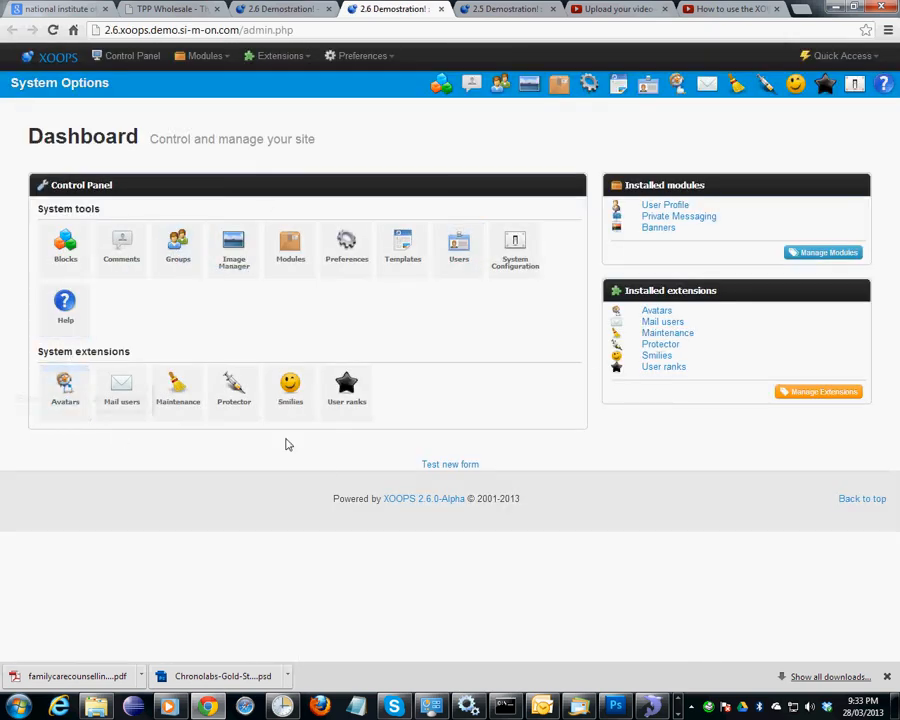
pyautogui.moveTo(290, 248)
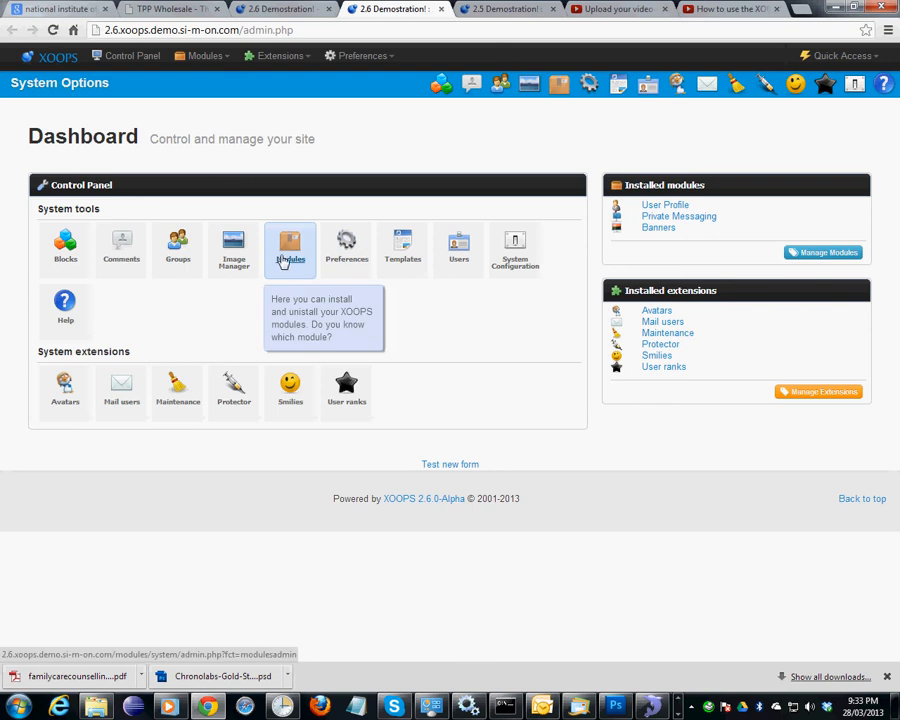
# - Open Modules Administration from the Dashboard's System tools
pyautogui.click(289, 242)
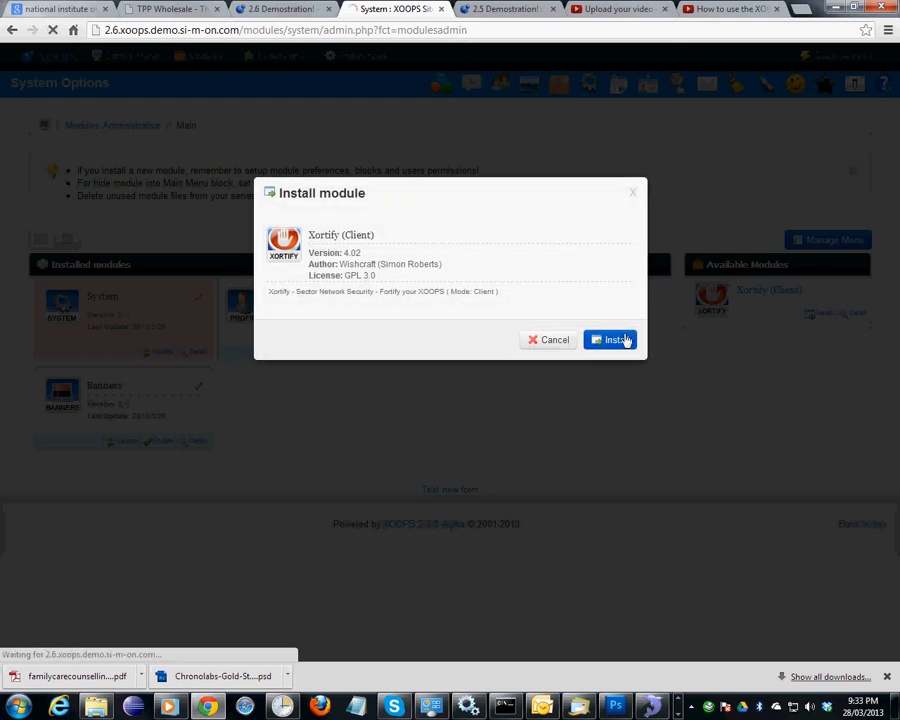
# - Confirm installing Xortify (Client), which fails on replacing instance.php
pyautogui.click(610, 340)
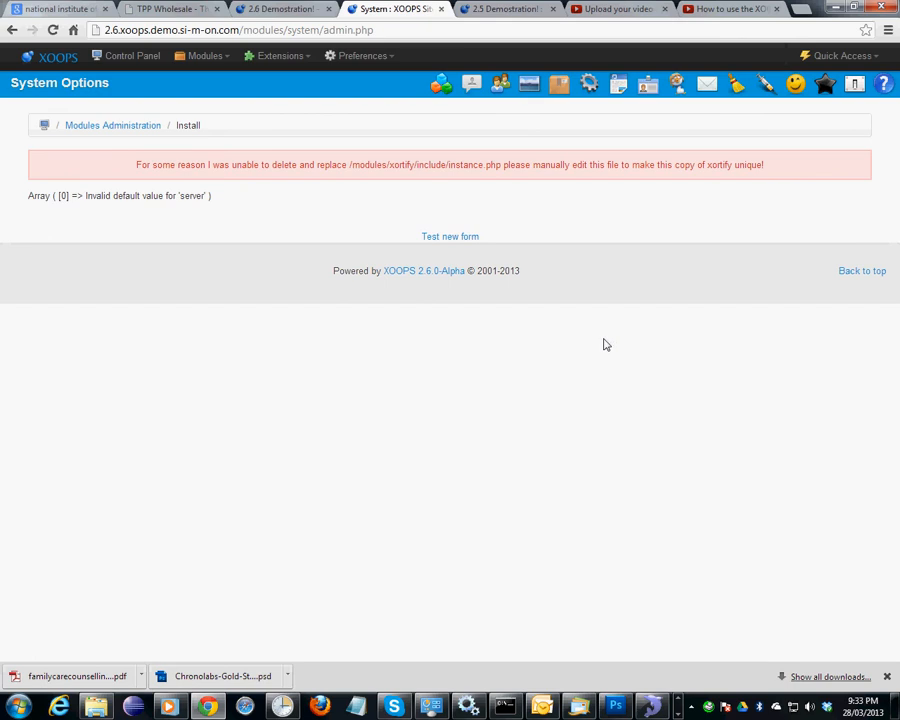
pyautogui.moveTo(572, 343)
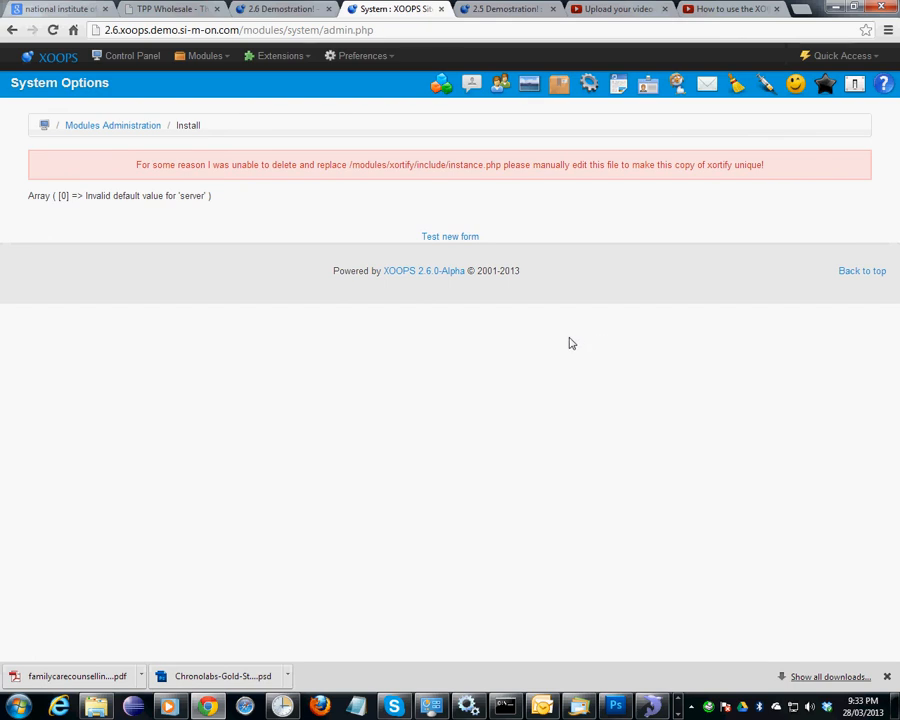
pyautogui.moveTo(470, 270)
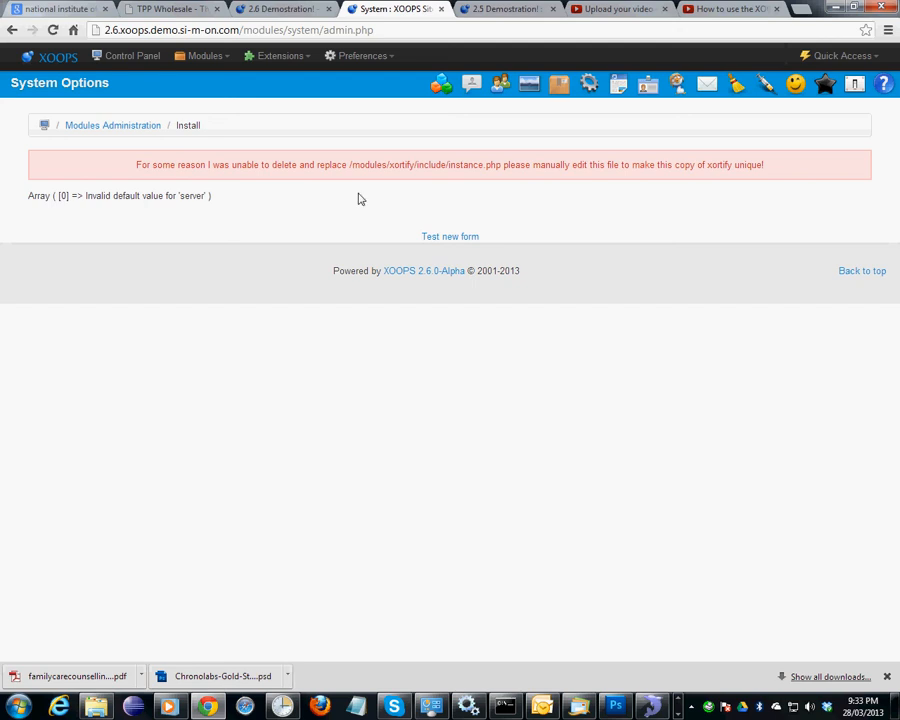
pyautogui.moveTo(330, 162)
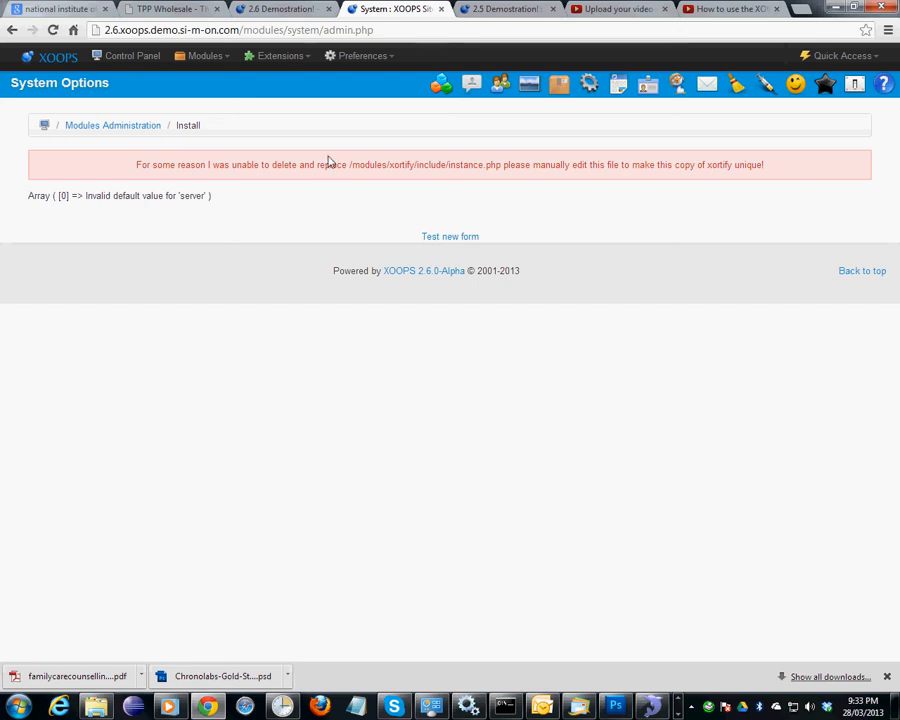
pyautogui.click(363, 55)
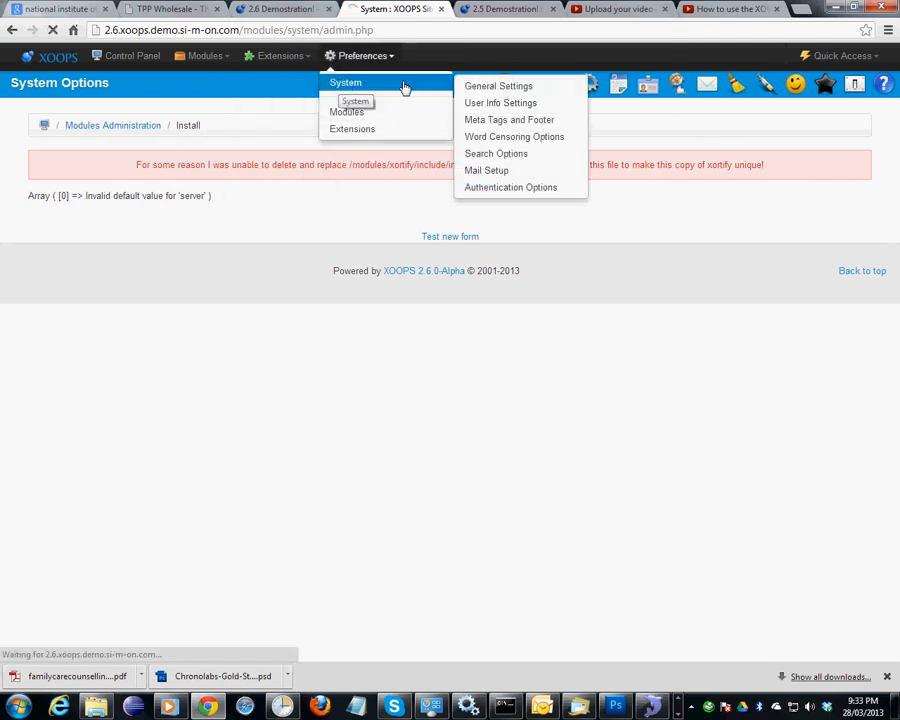
# - Browse System > General Settings preferences, then log out of the admin account
pyautogui.click(498, 85)
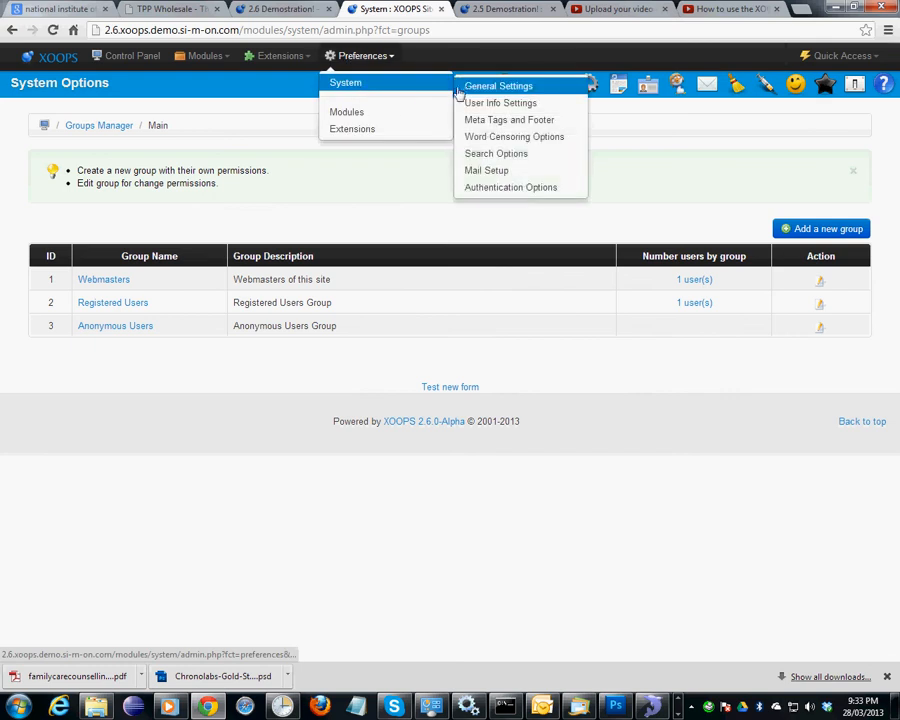
pyautogui.click(498, 85)
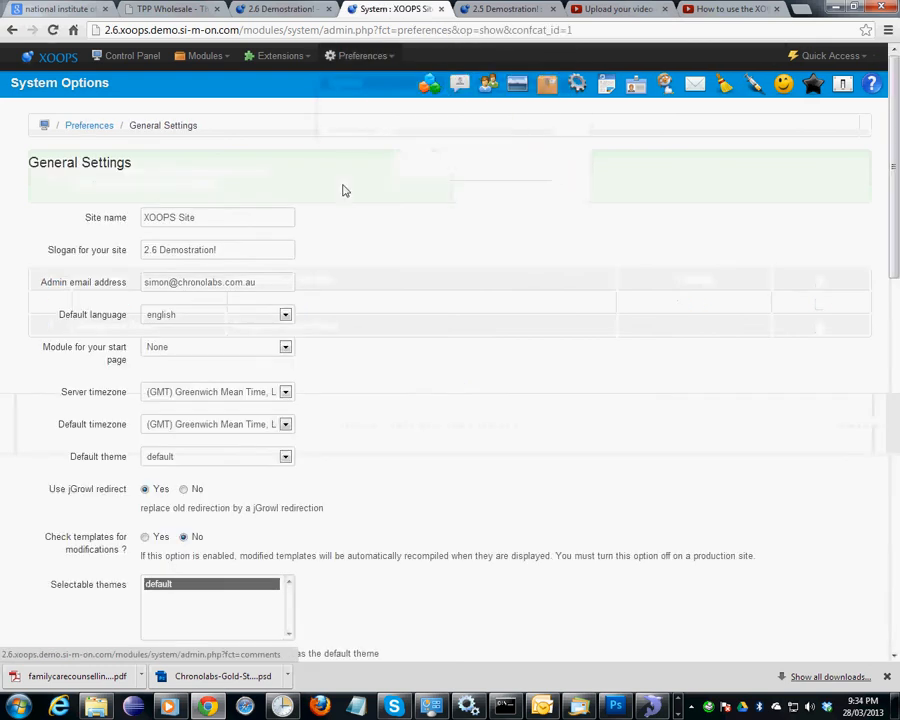
pyautogui.scroll(-3)
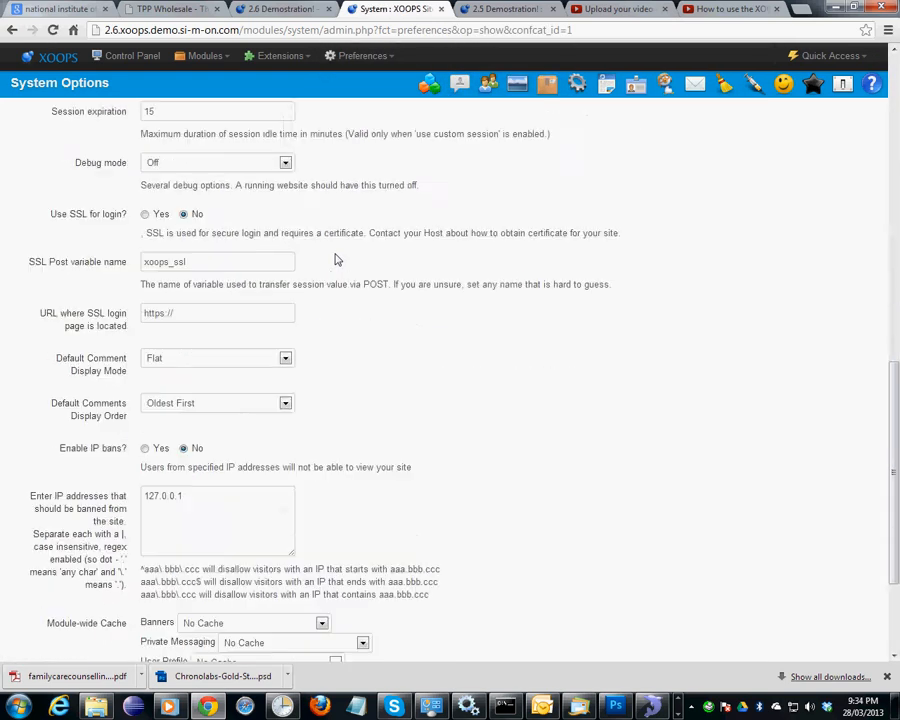
pyautogui.scroll(3)
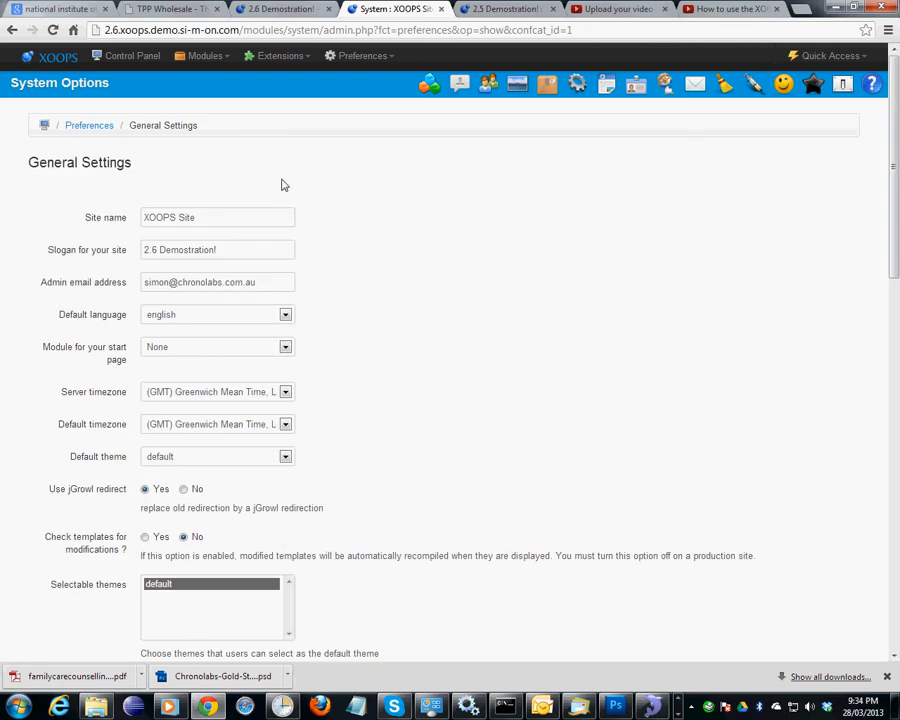
pyautogui.click(828, 55)
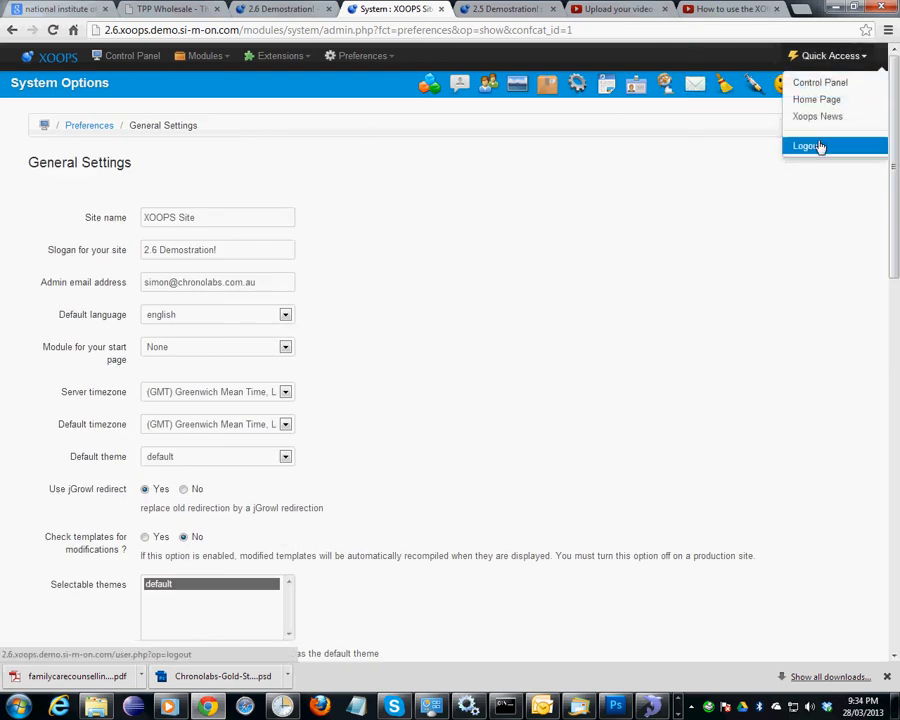